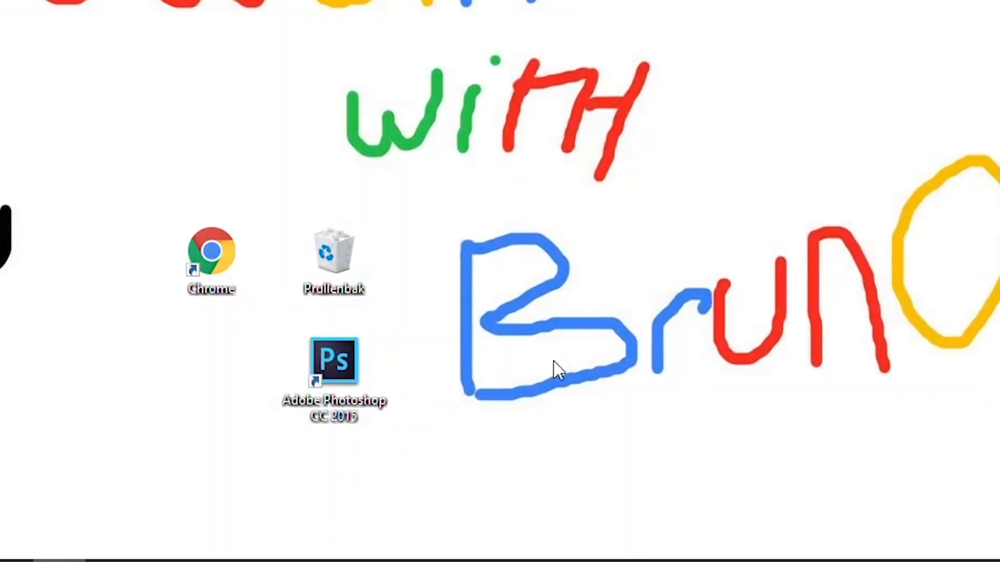
mouse_move(654, 287)
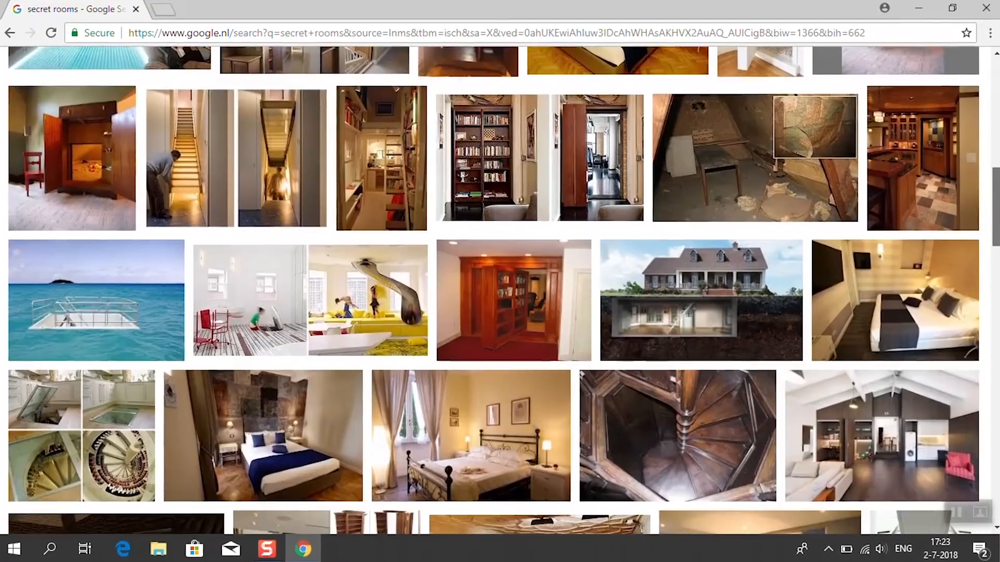
Scroll through the Google Images results for secret rooms
scroll(down, 3)
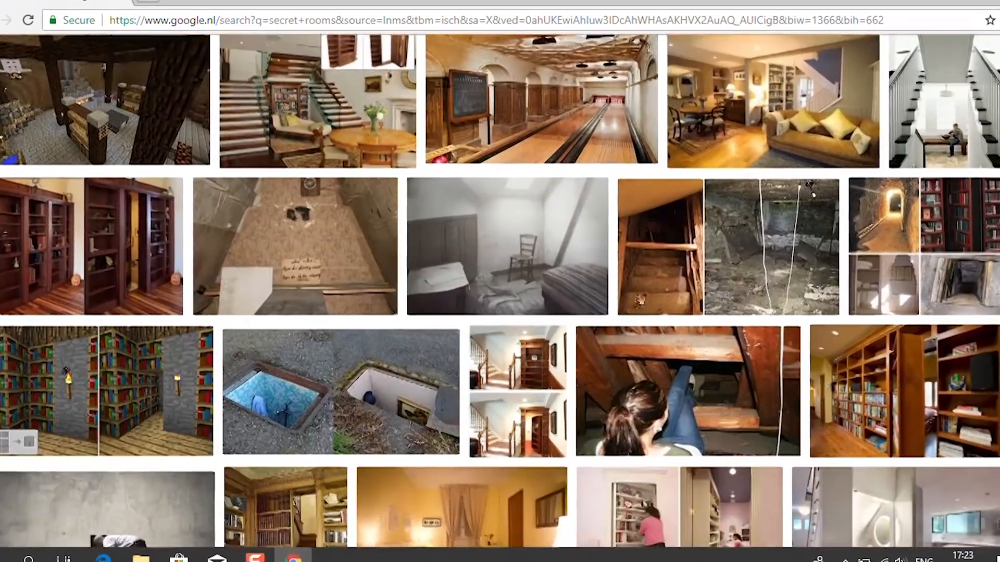
scroll(down, 3)
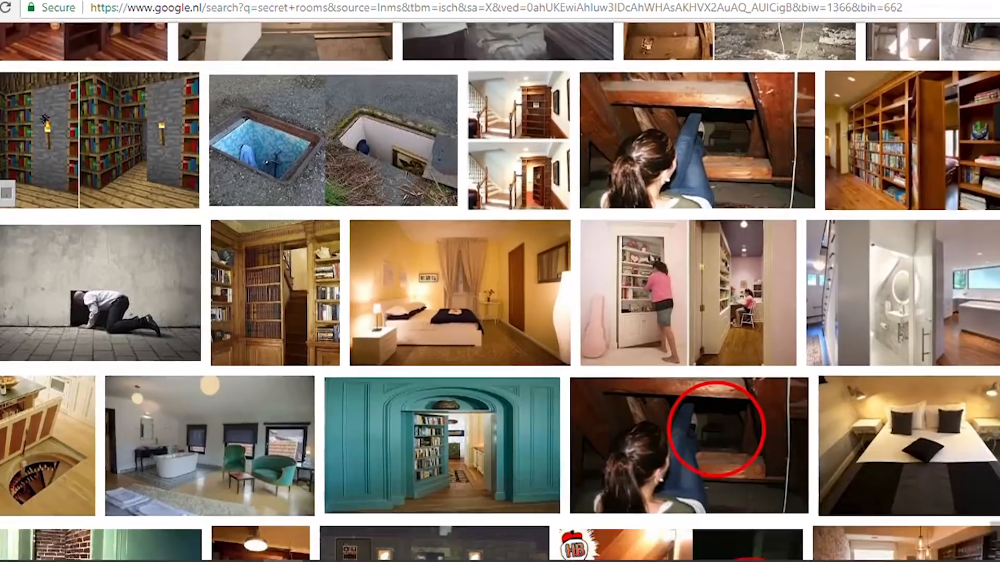
scroll(down, 3)
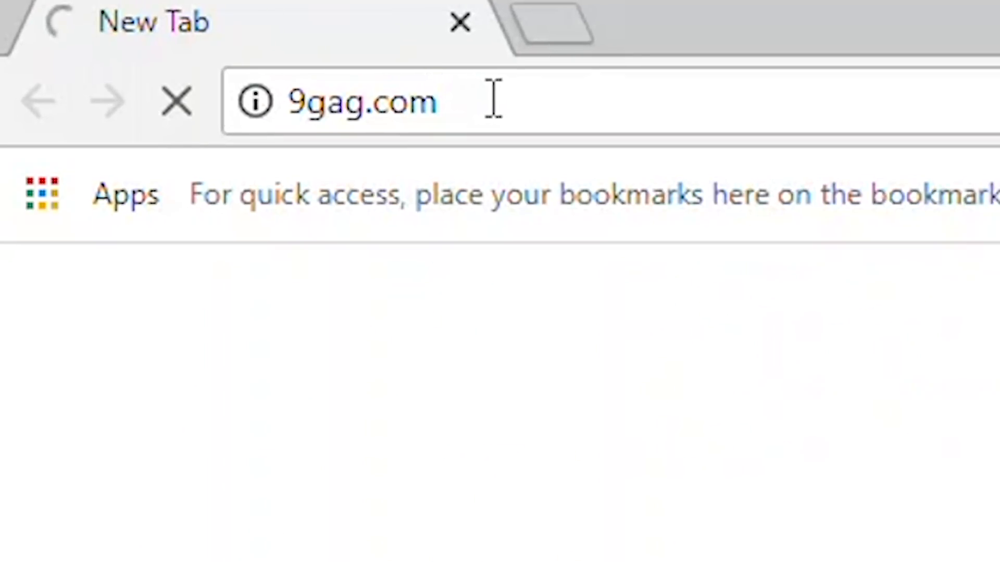
Load 9gag.com from the address bar
key(Enter)
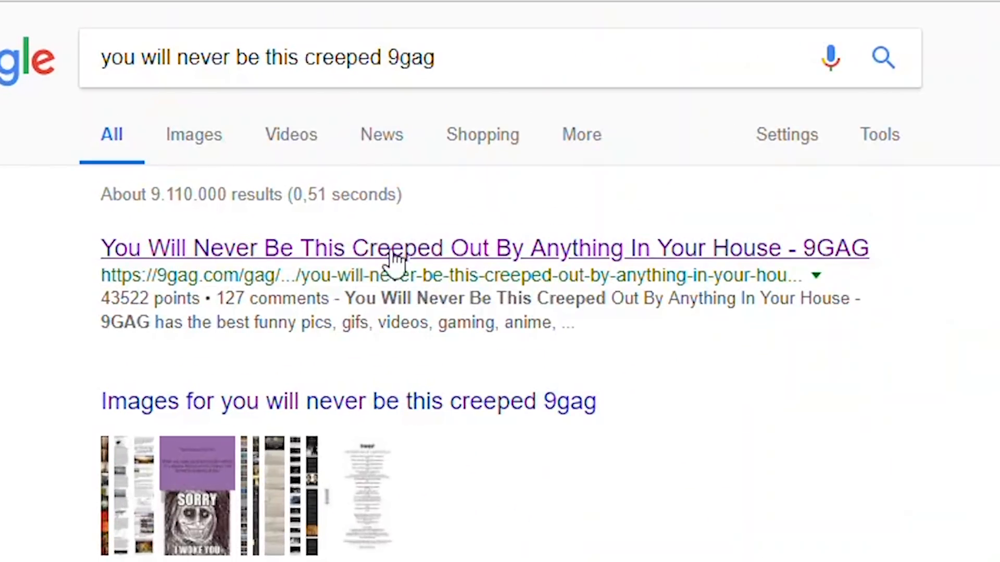
Open the 'You Will Never Be This Creeped Out' 9GAG post and read through it
click(484, 248)
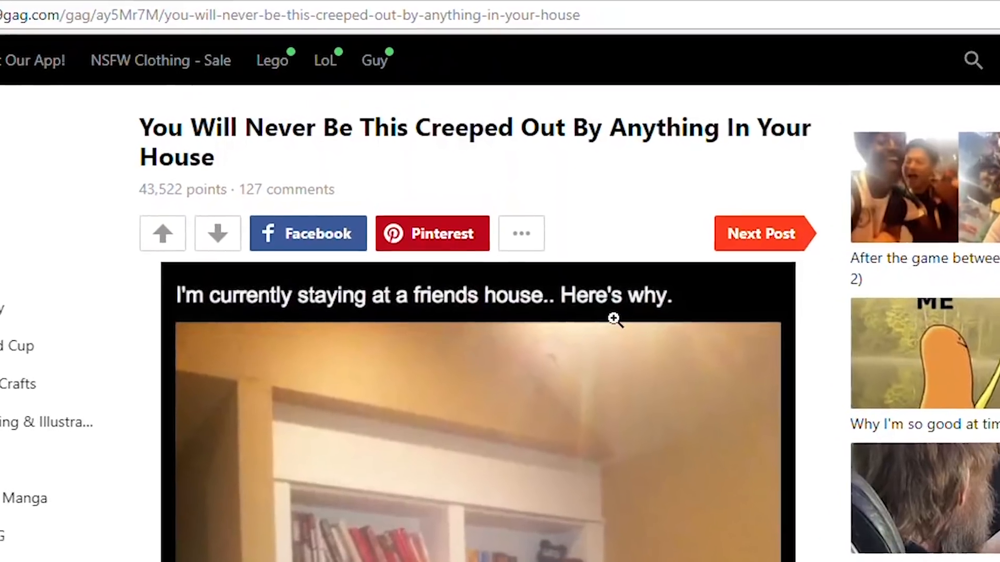
scroll(down, 3)
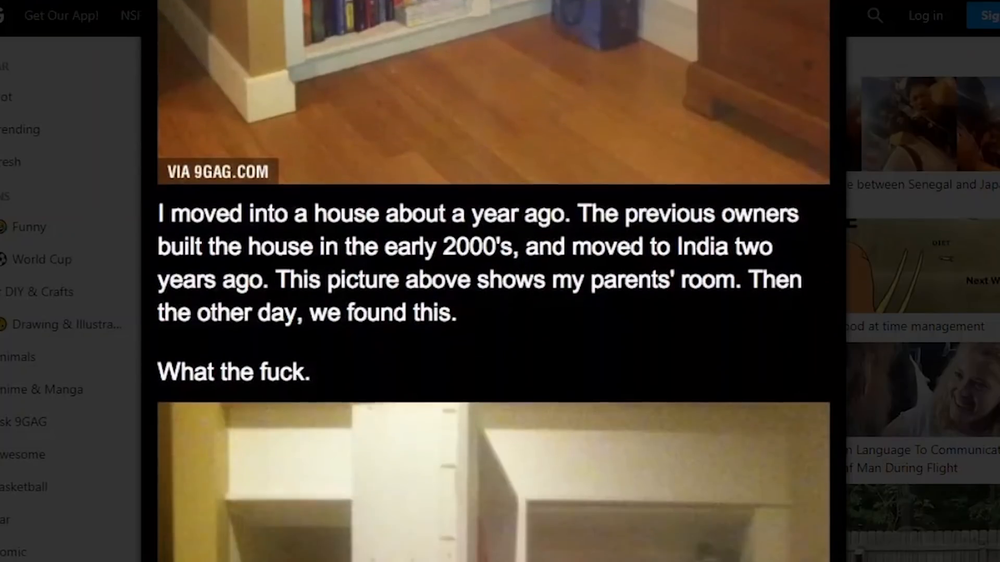
scroll(down, 3)
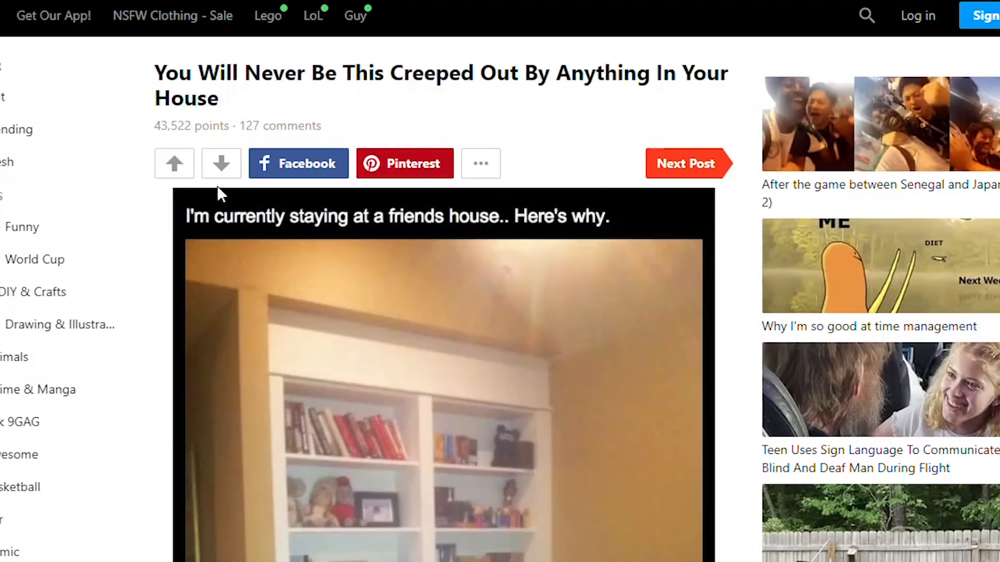
scroll(down, 3)
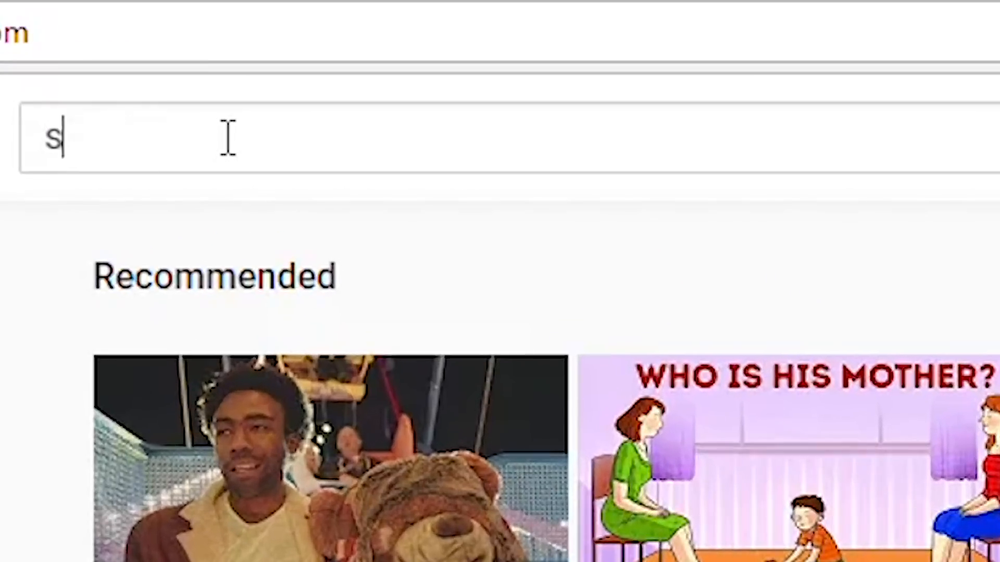
Search YouTube for 'secret rooms' and scroll through the video results
text(ecret rooms)
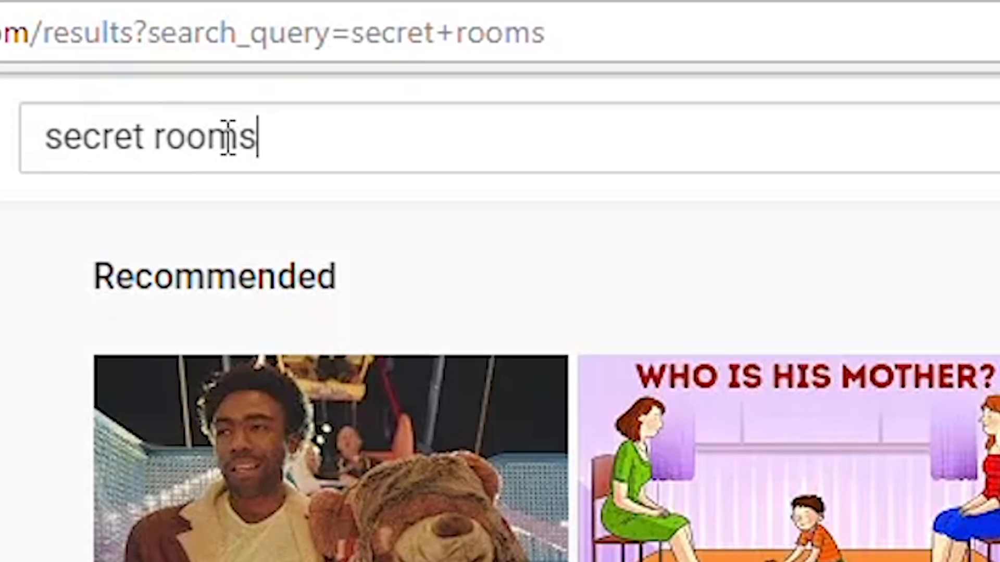
key(Enter)
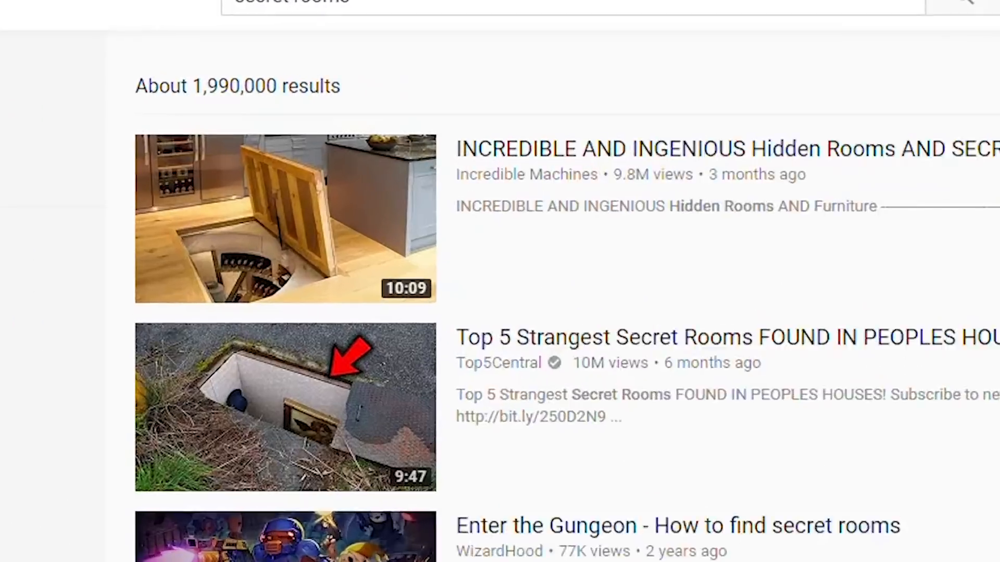
scroll(down, 3)
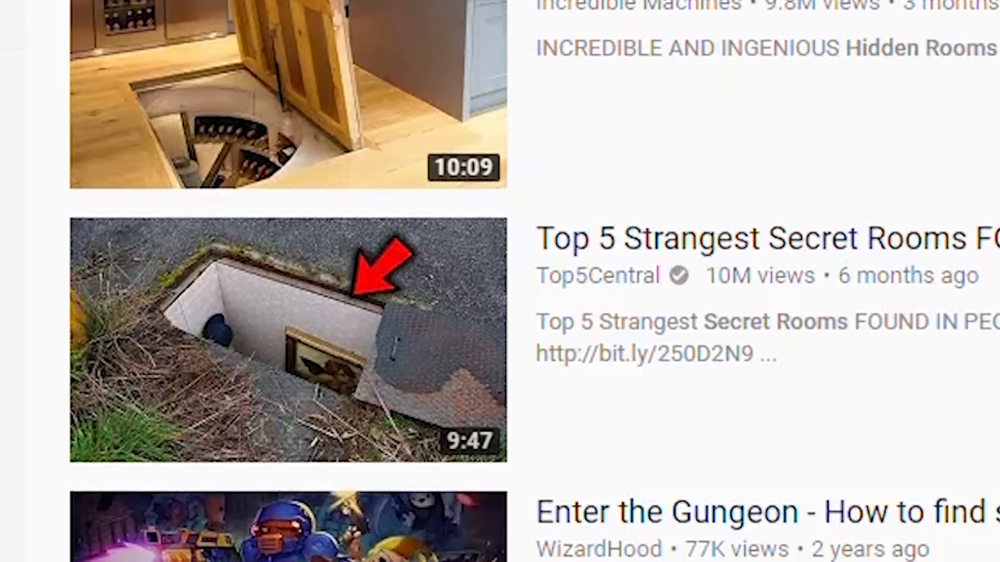
scroll(down, 3)
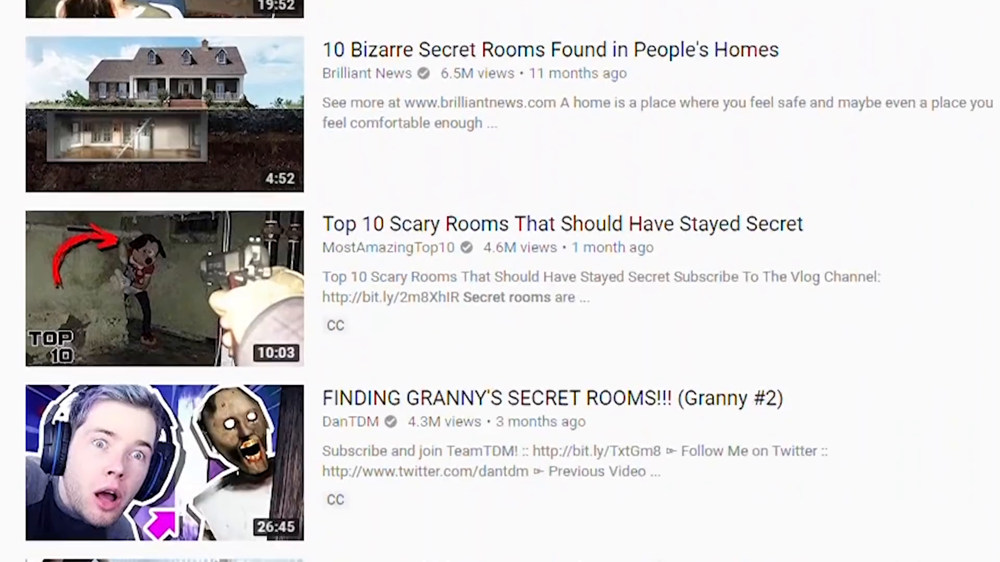
scroll(down, 3)
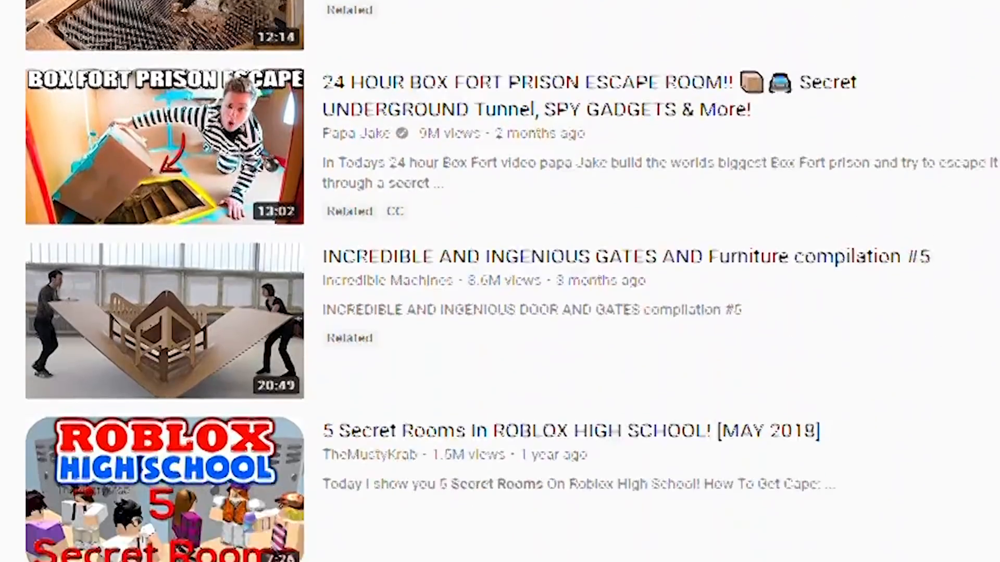
scroll(down, 3)
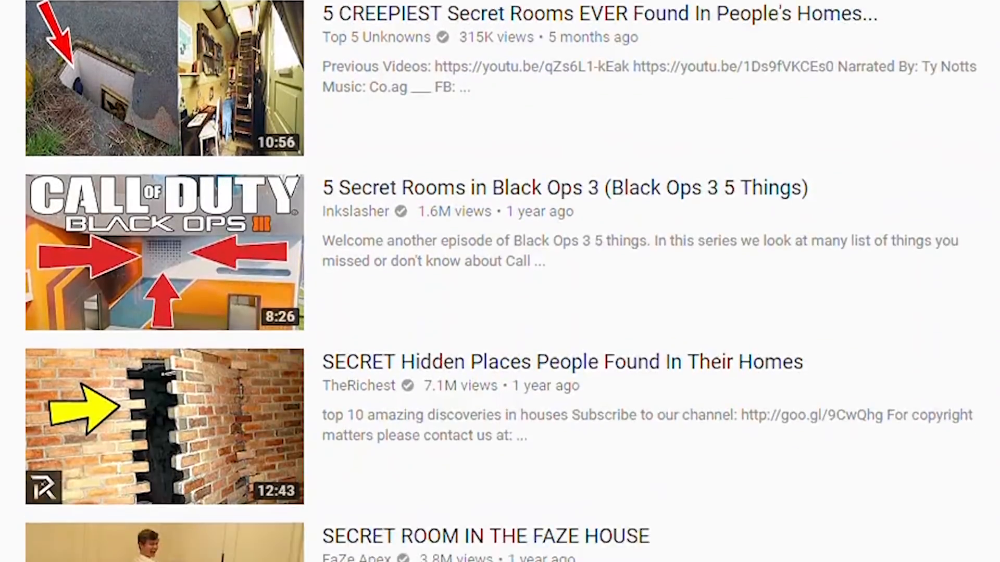
scroll(down, 3)
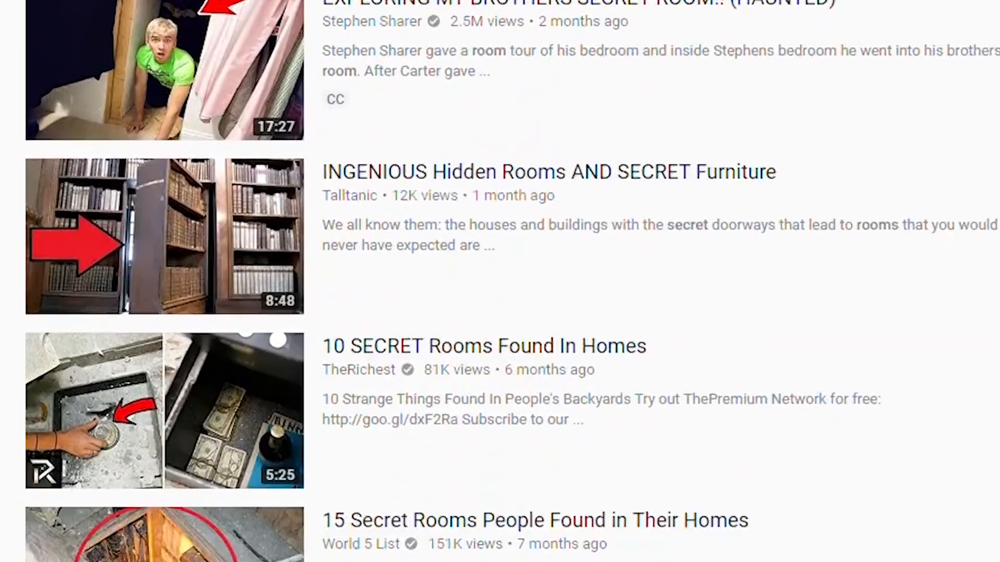
scroll(down, 3)
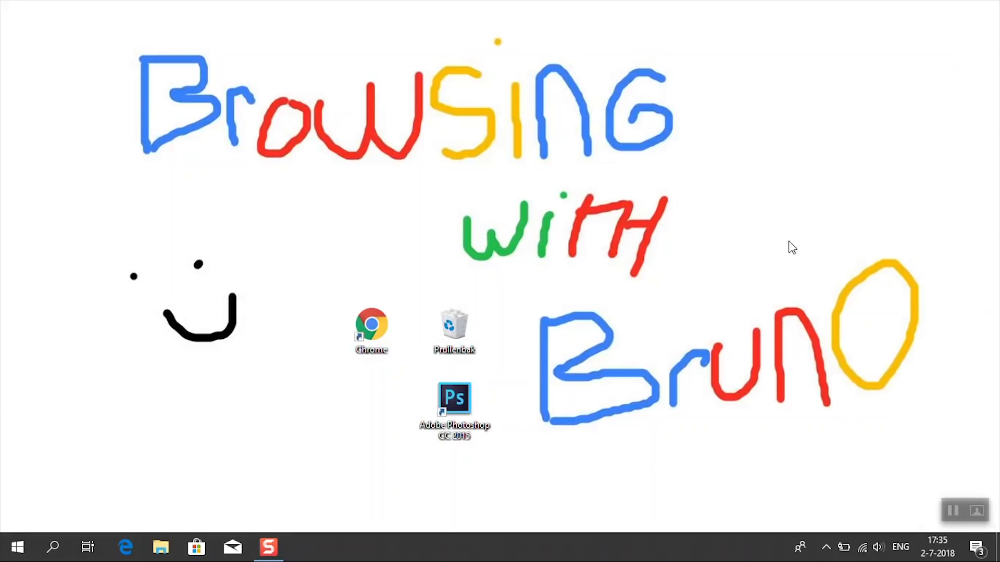
Launch Photoshop and type the CATEGORIES title and '1. INTERESTING ONES PEOPLE FOUND'
double_click(454, 398)
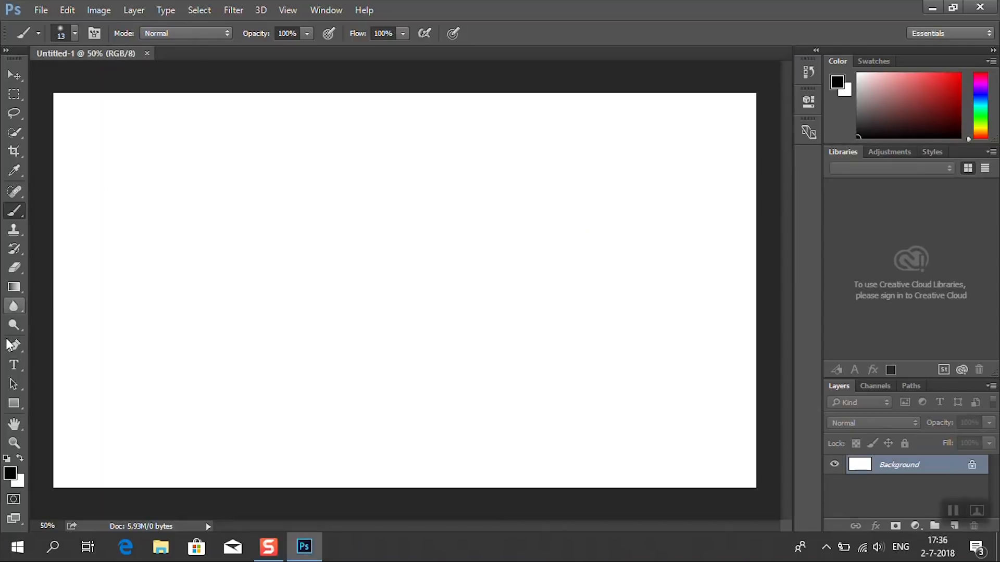
text(CATEGORIES OF SECRET ROOMS YOU)
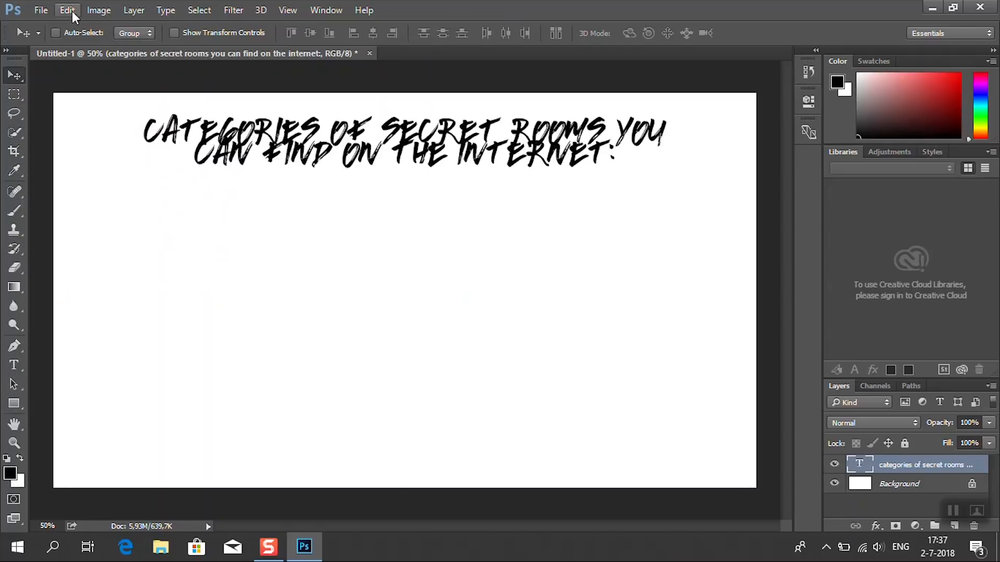
click(14, 364)
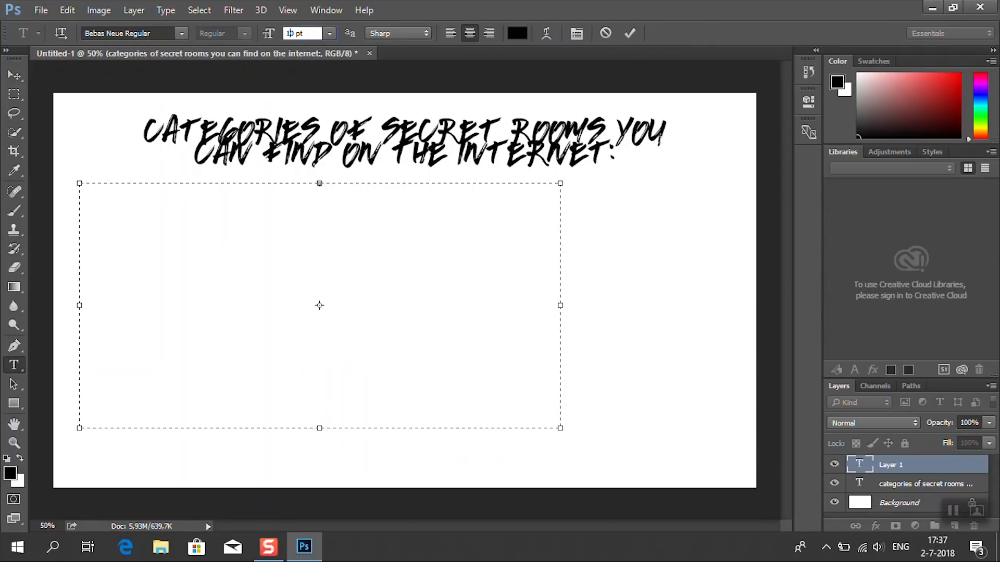
text(1. INTER)
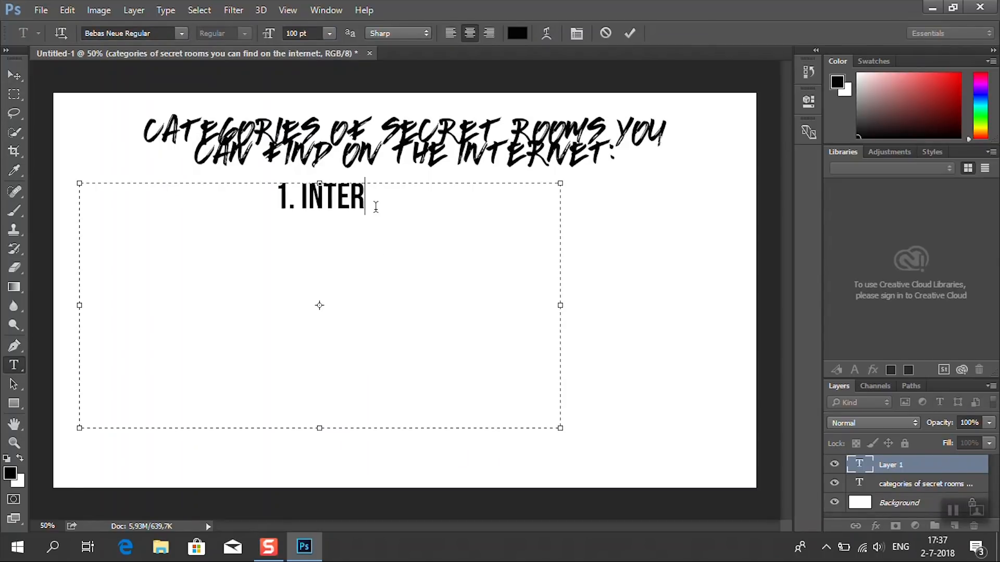
text(ESTING ONES PEOPLE FOUND)
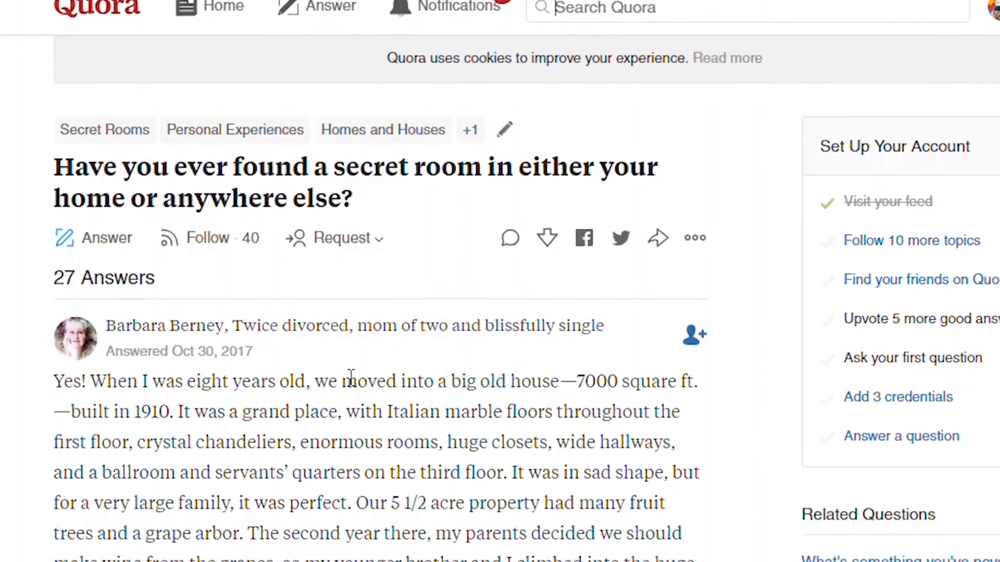
Add '2. INTERESTING ONES THAT PEOPLE HAE' and begin 'FAKE CLICKBAI' text
scroll(down, 3)
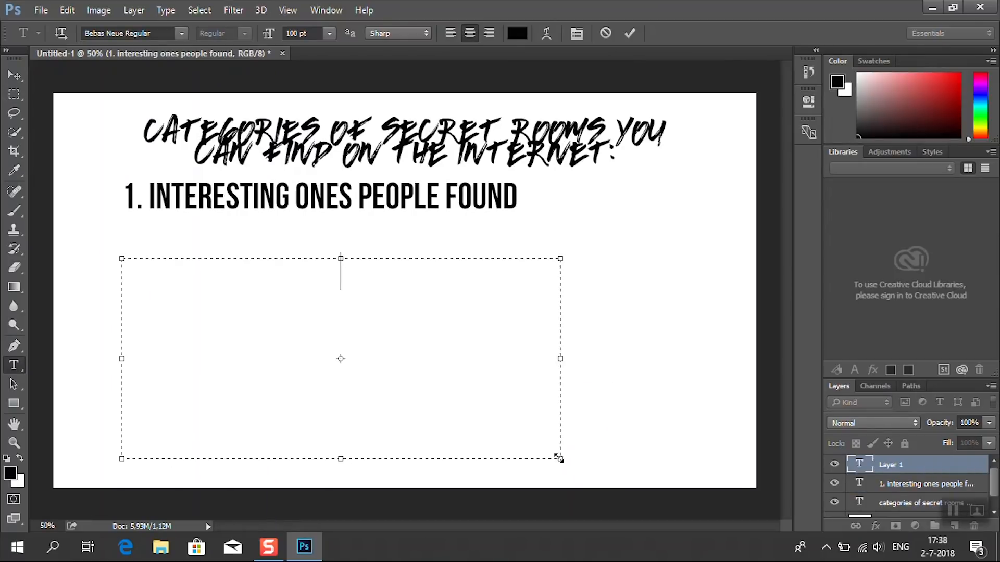
text(2. INTERESTING ONES THAT PEOPLE HAE)
text(3.)
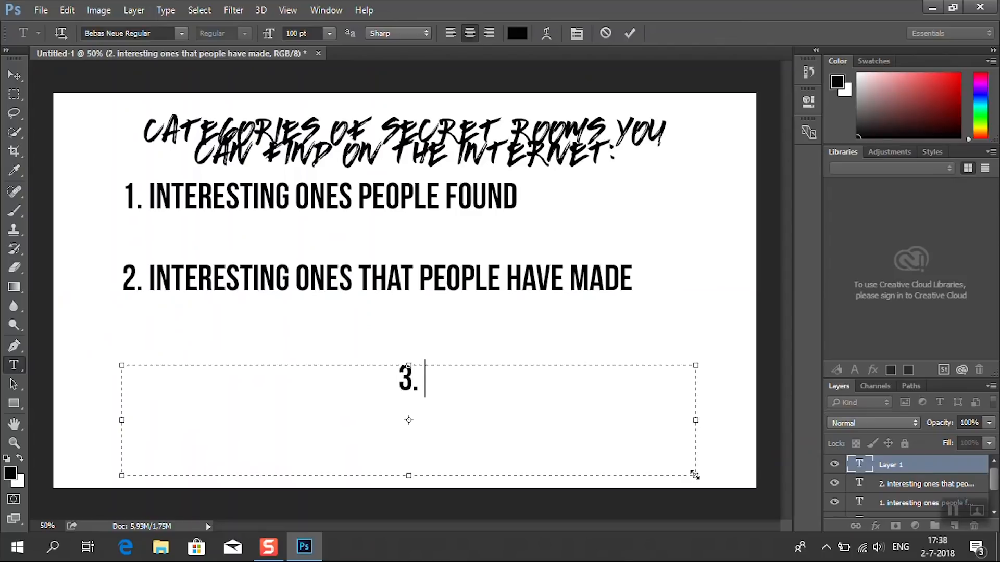
text(FAKE CLICKBAI)
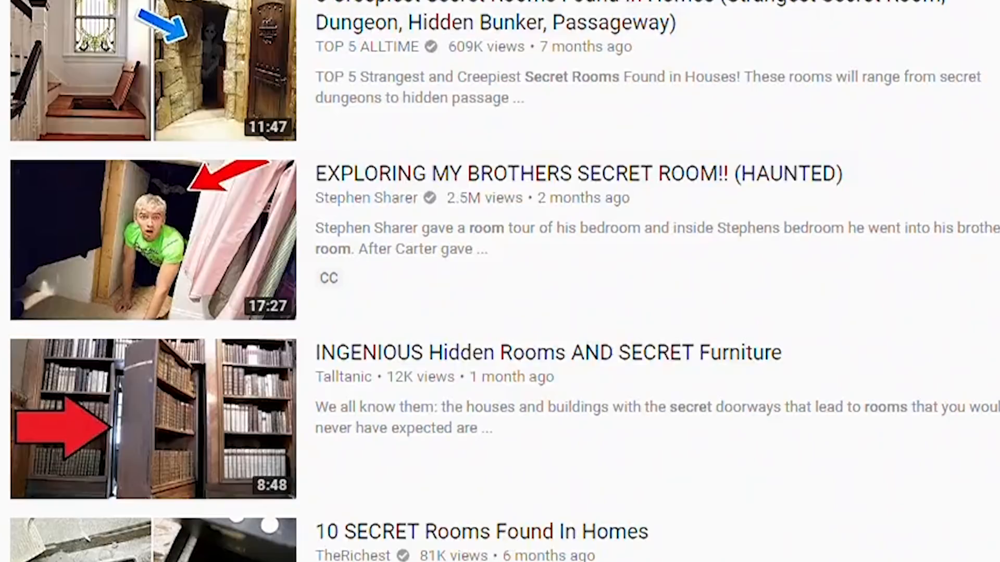
Scroll further to the hidden safe and 3AM challenge secret-room videos
scroll(down, 3)
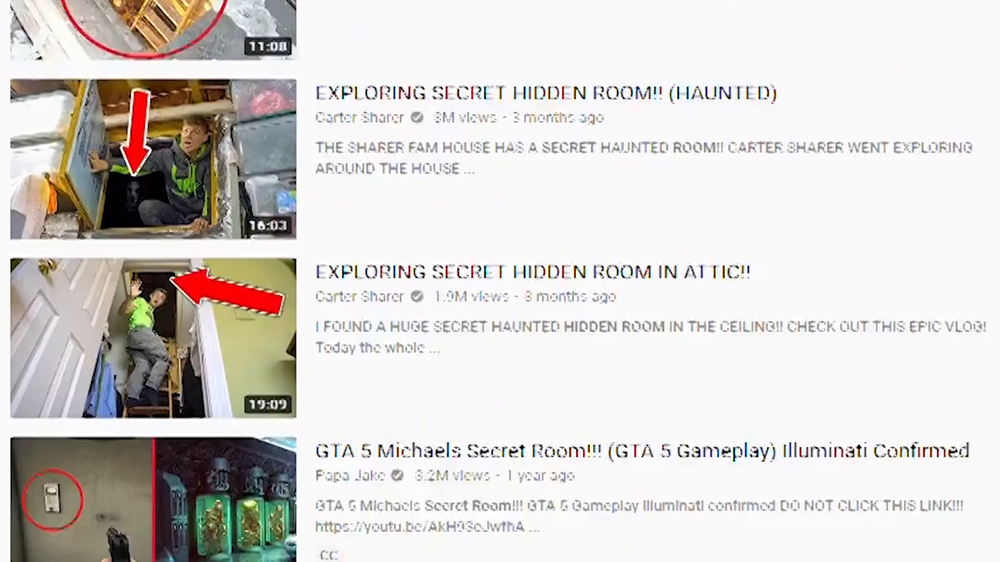
scroll(down, 3)
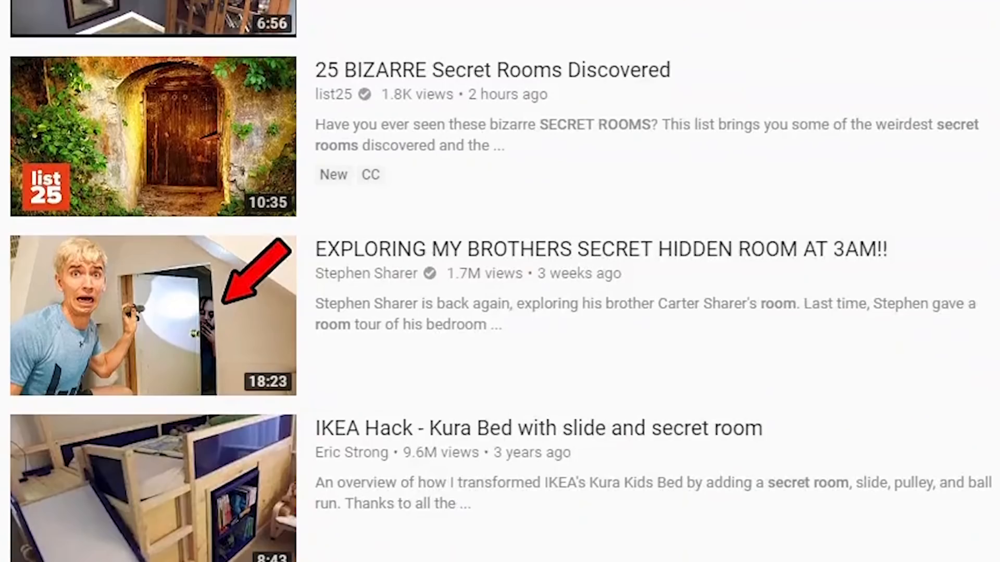
scroll(down, 3)
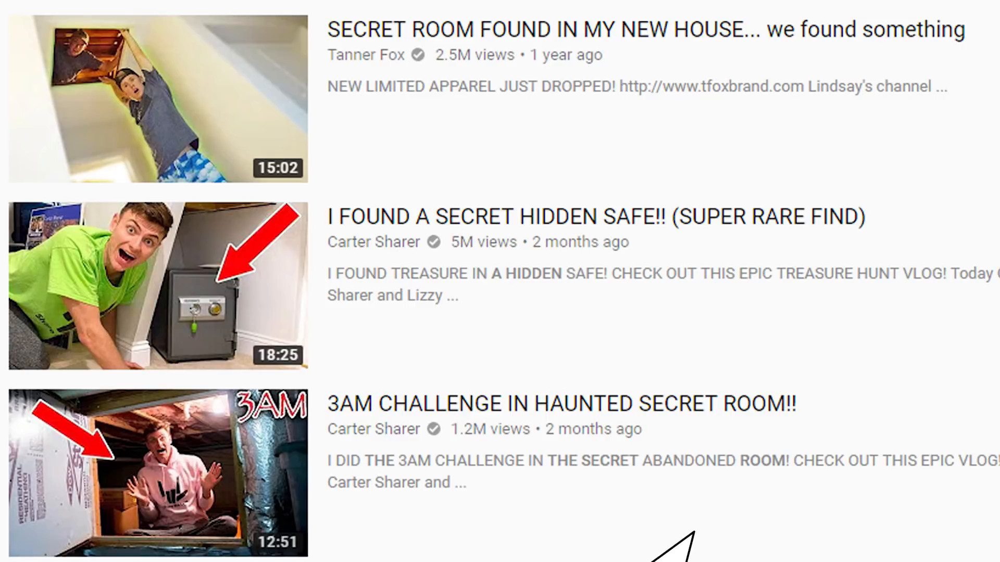
mouse_move(836, 536)
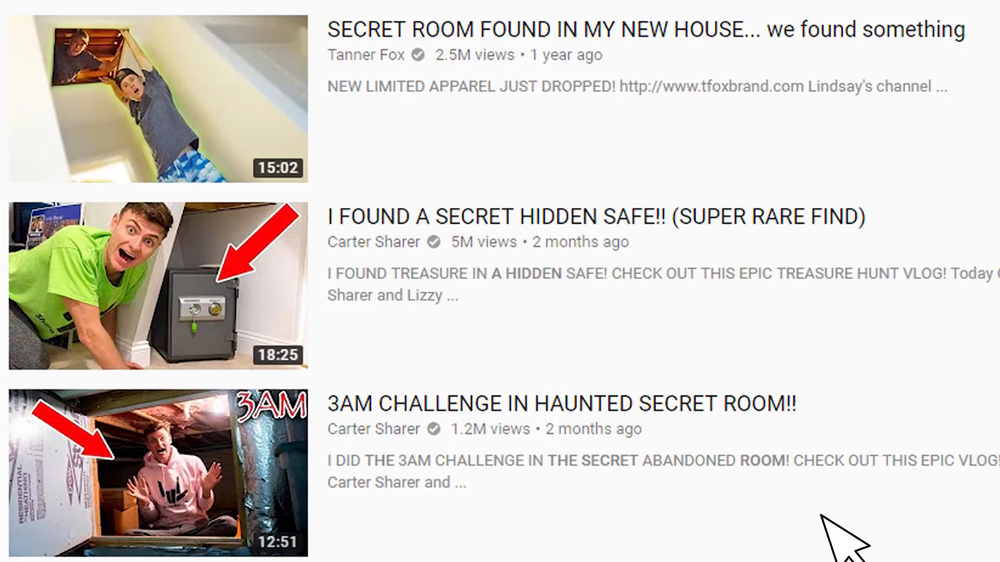
scroll(down, 3)
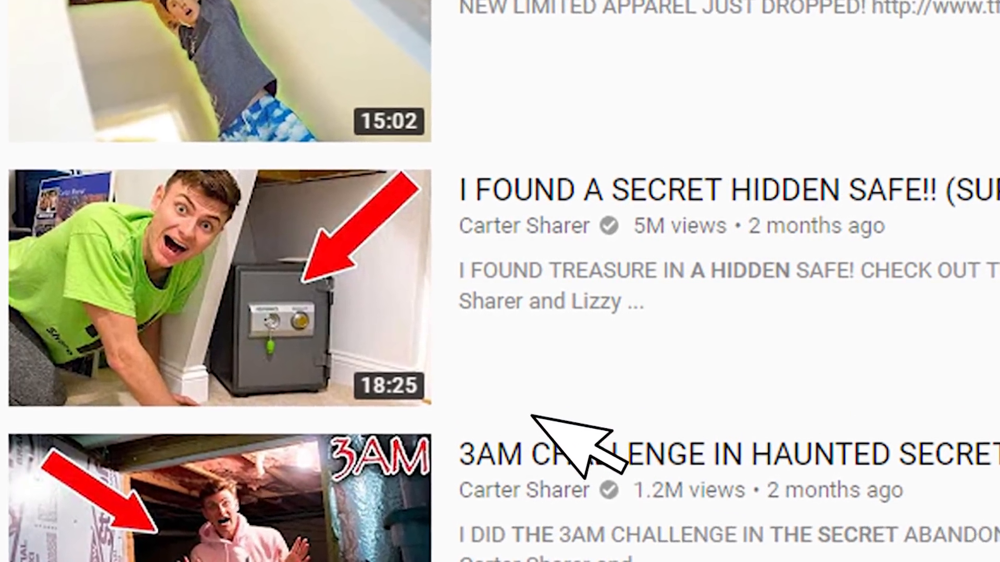
scroll(up, 3)
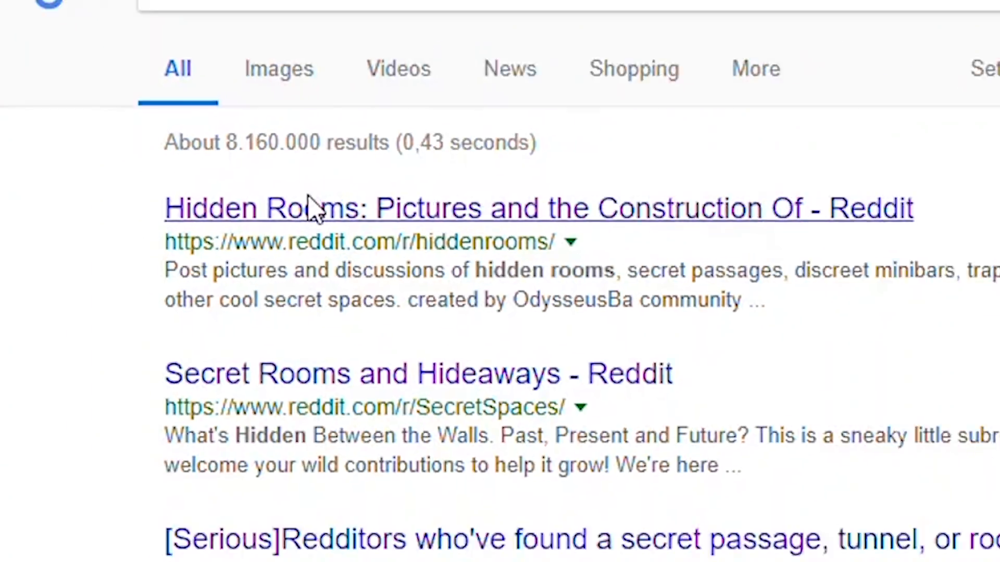
Open r/hiddenrooms, then read the Imgur post on the secret lake ballroom
click(537, 208)
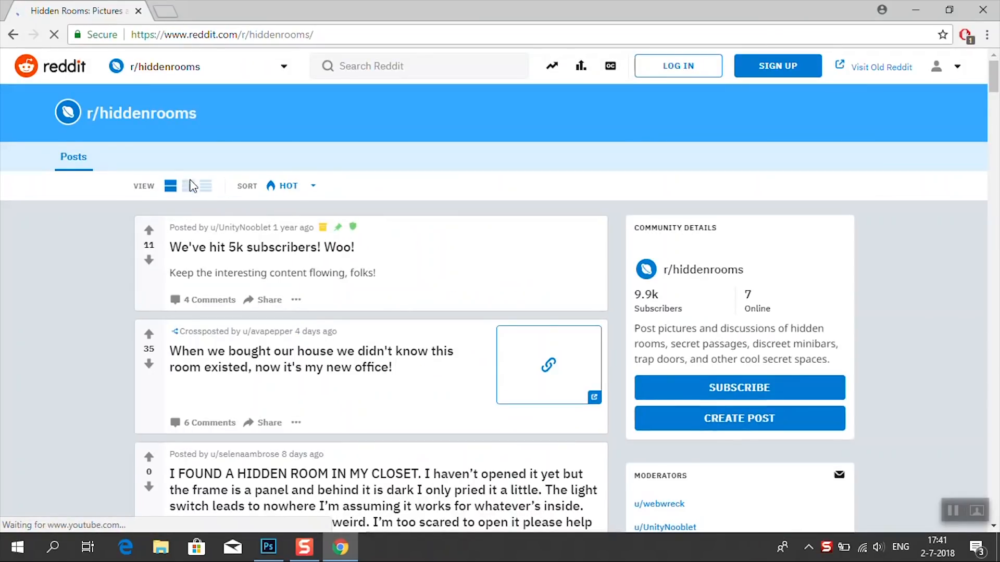
click(287, 186)
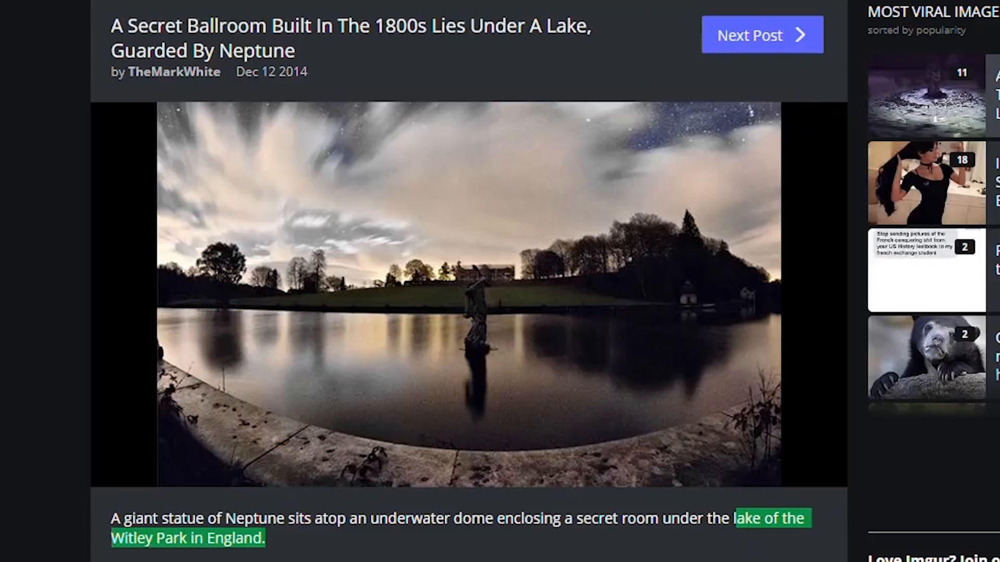
scroll(down, 3)
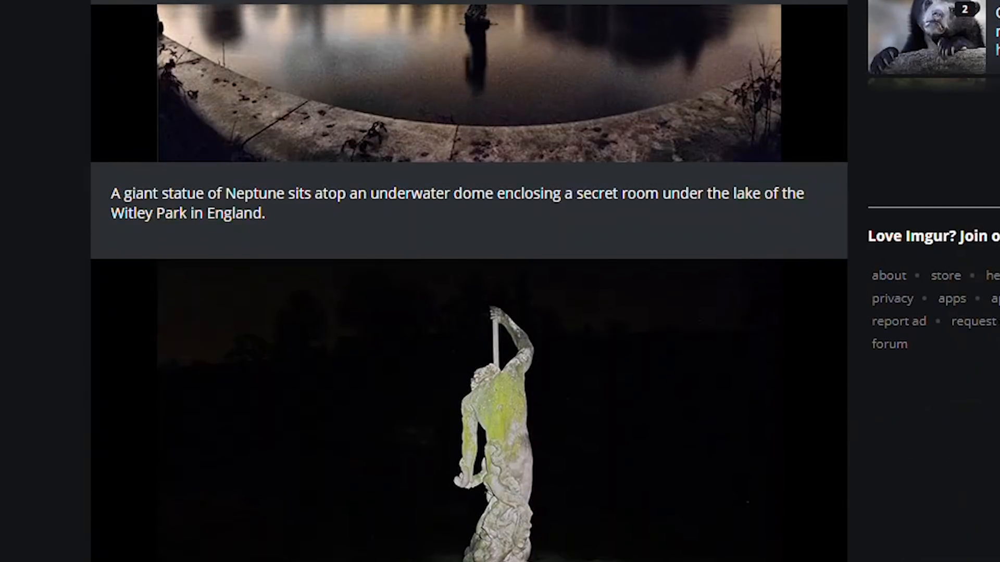
scroll(down, 3)
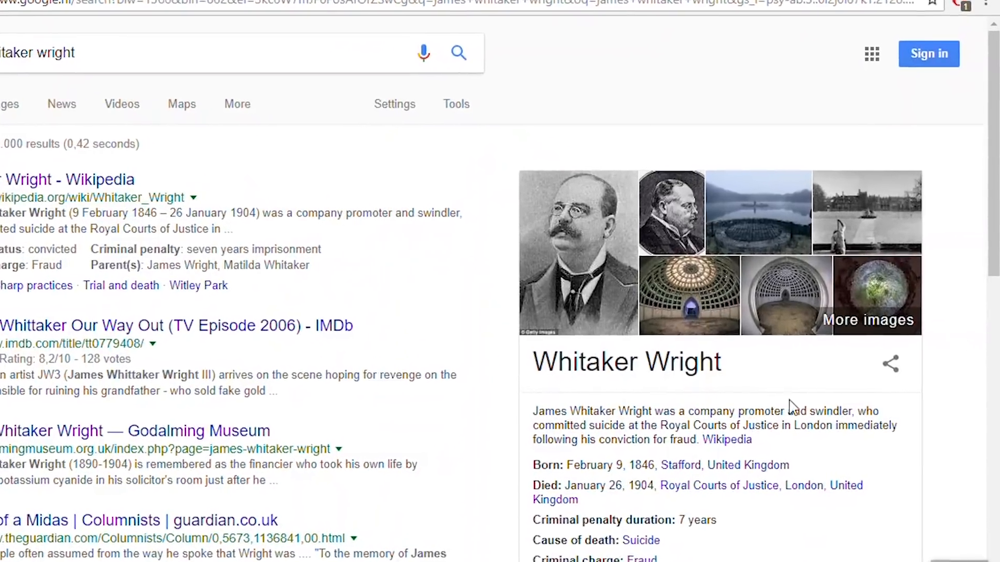
Scroll through the Whitaker Wright Google search results
scroll(down, 3)
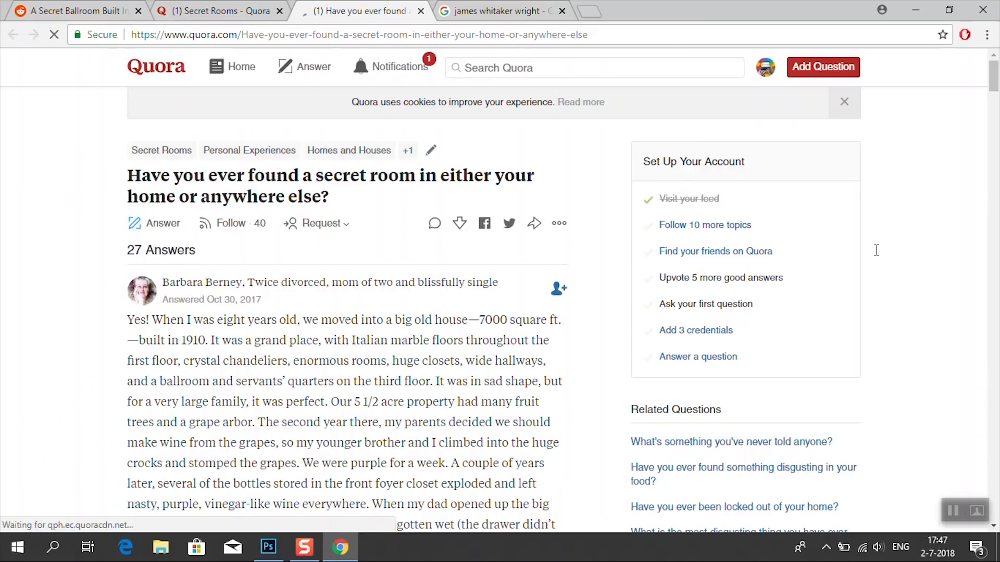
scroll(down, 3)
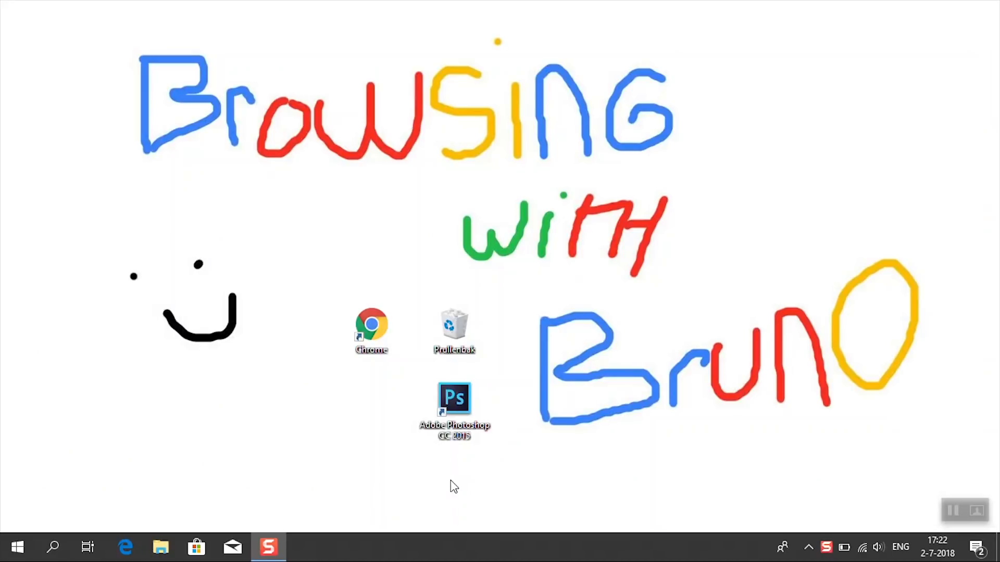
mouse_move(588, 448)
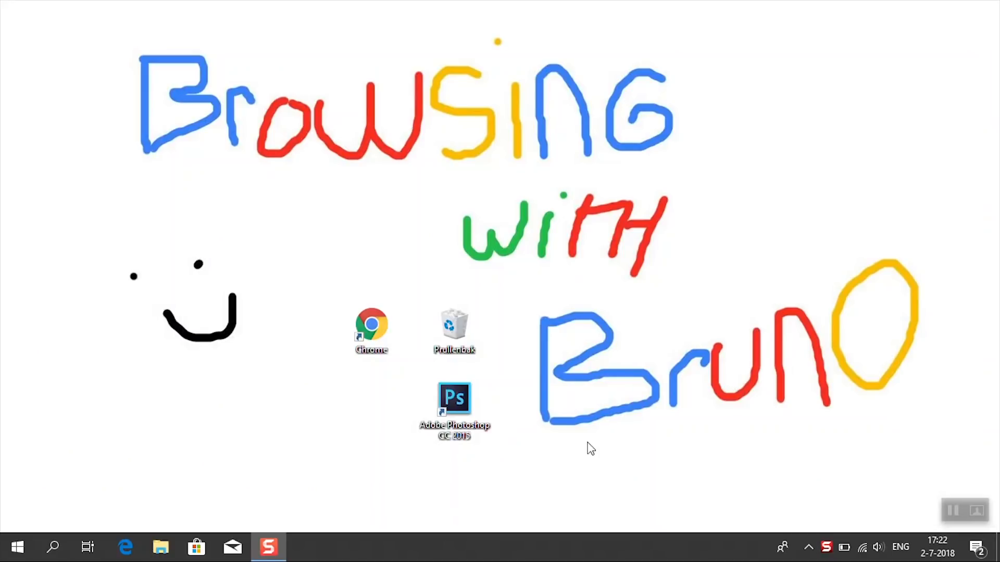
mouse_move(668, 347)
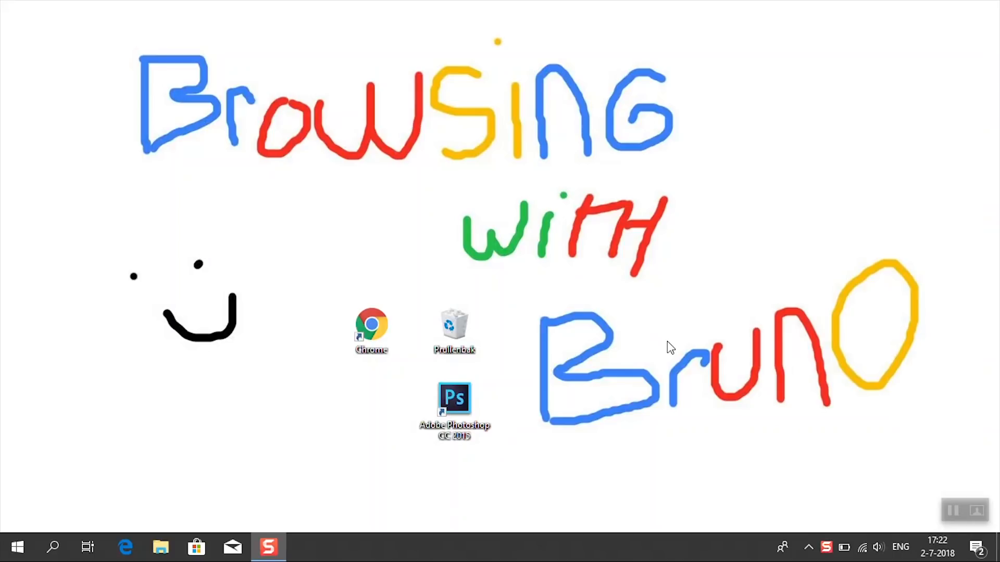
mouse_move(619, 355)
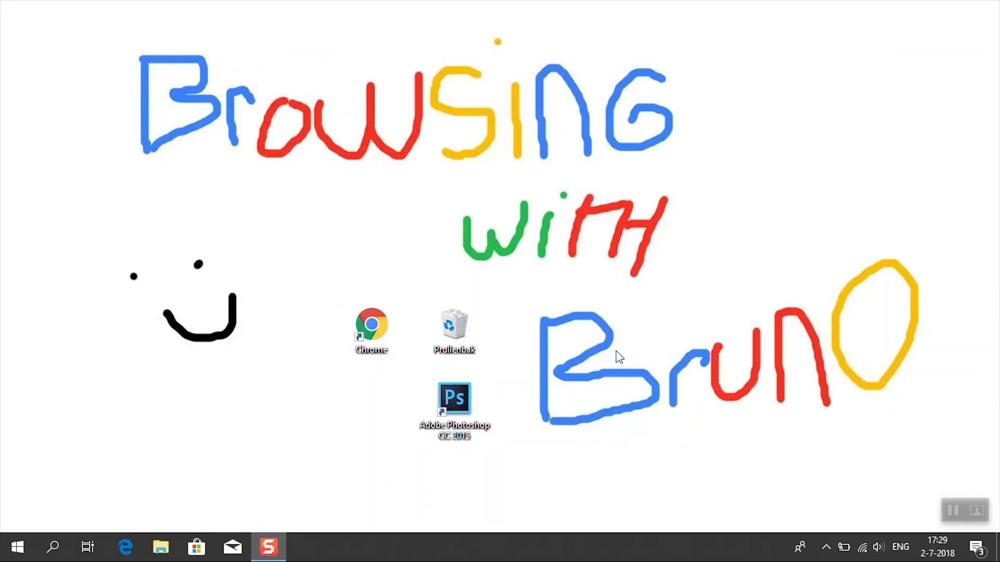